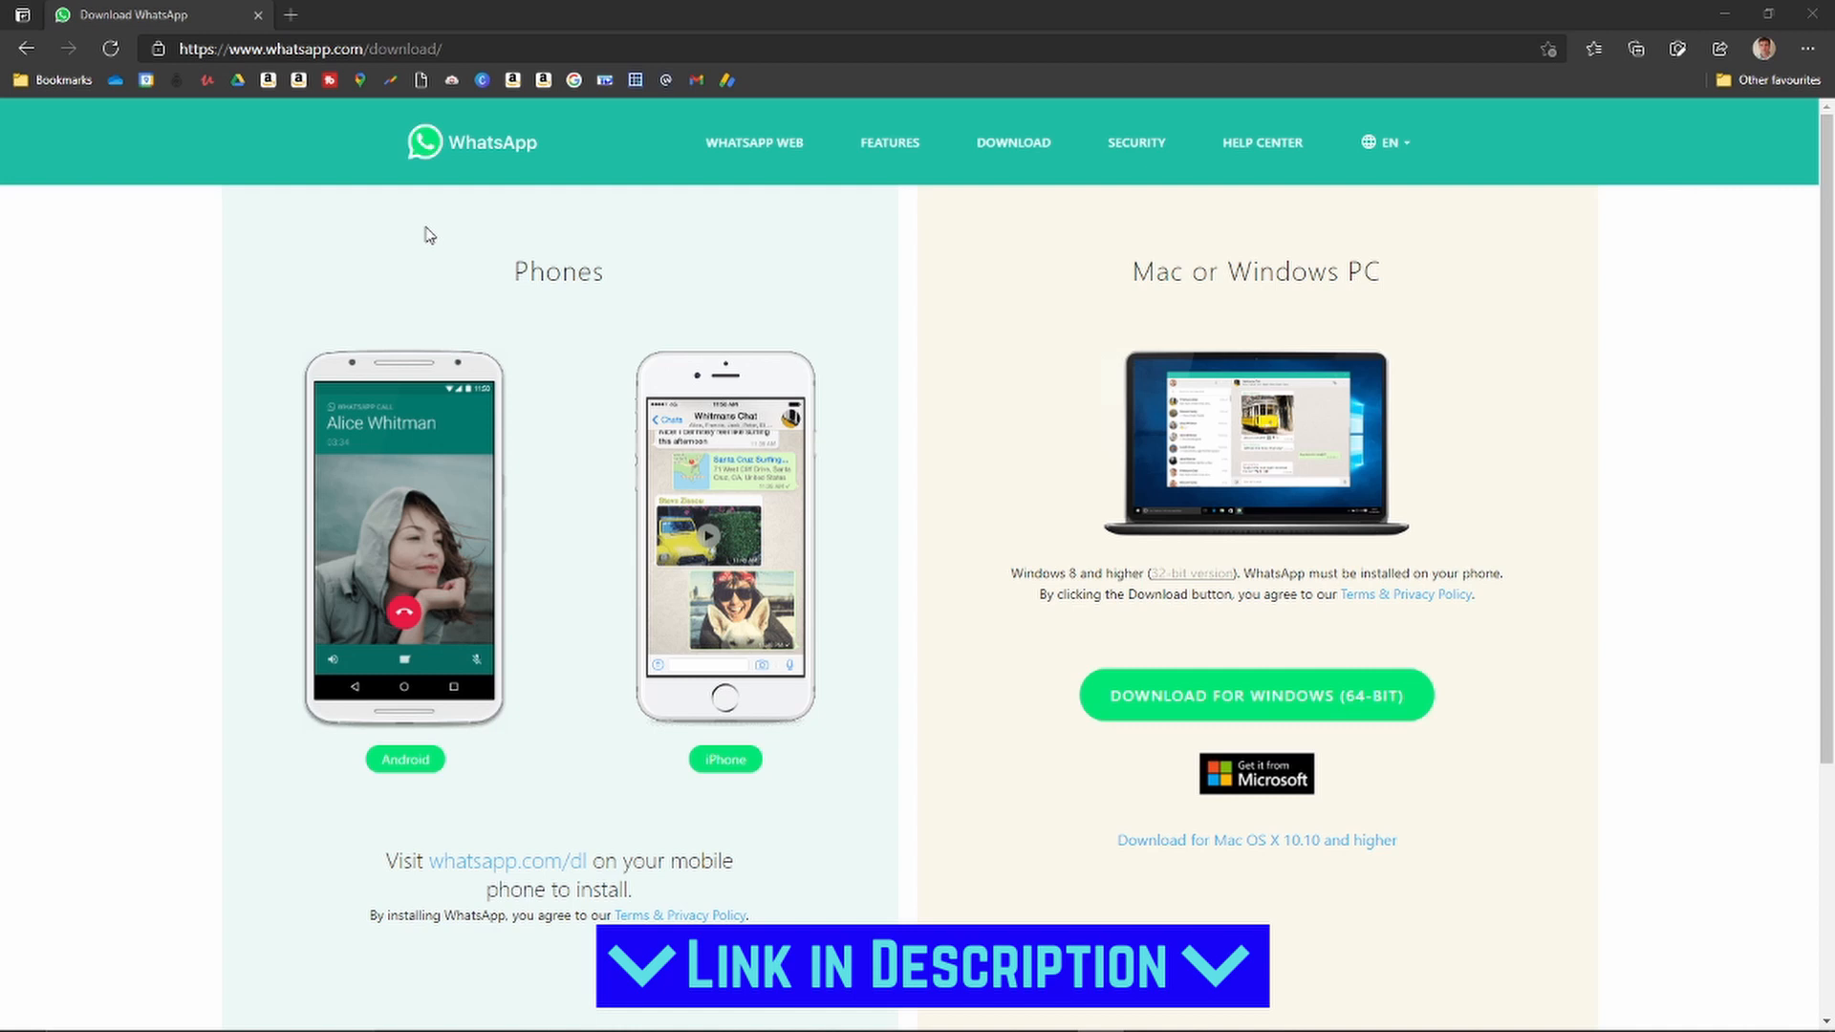
pyautogui.moveTo(776, 595)
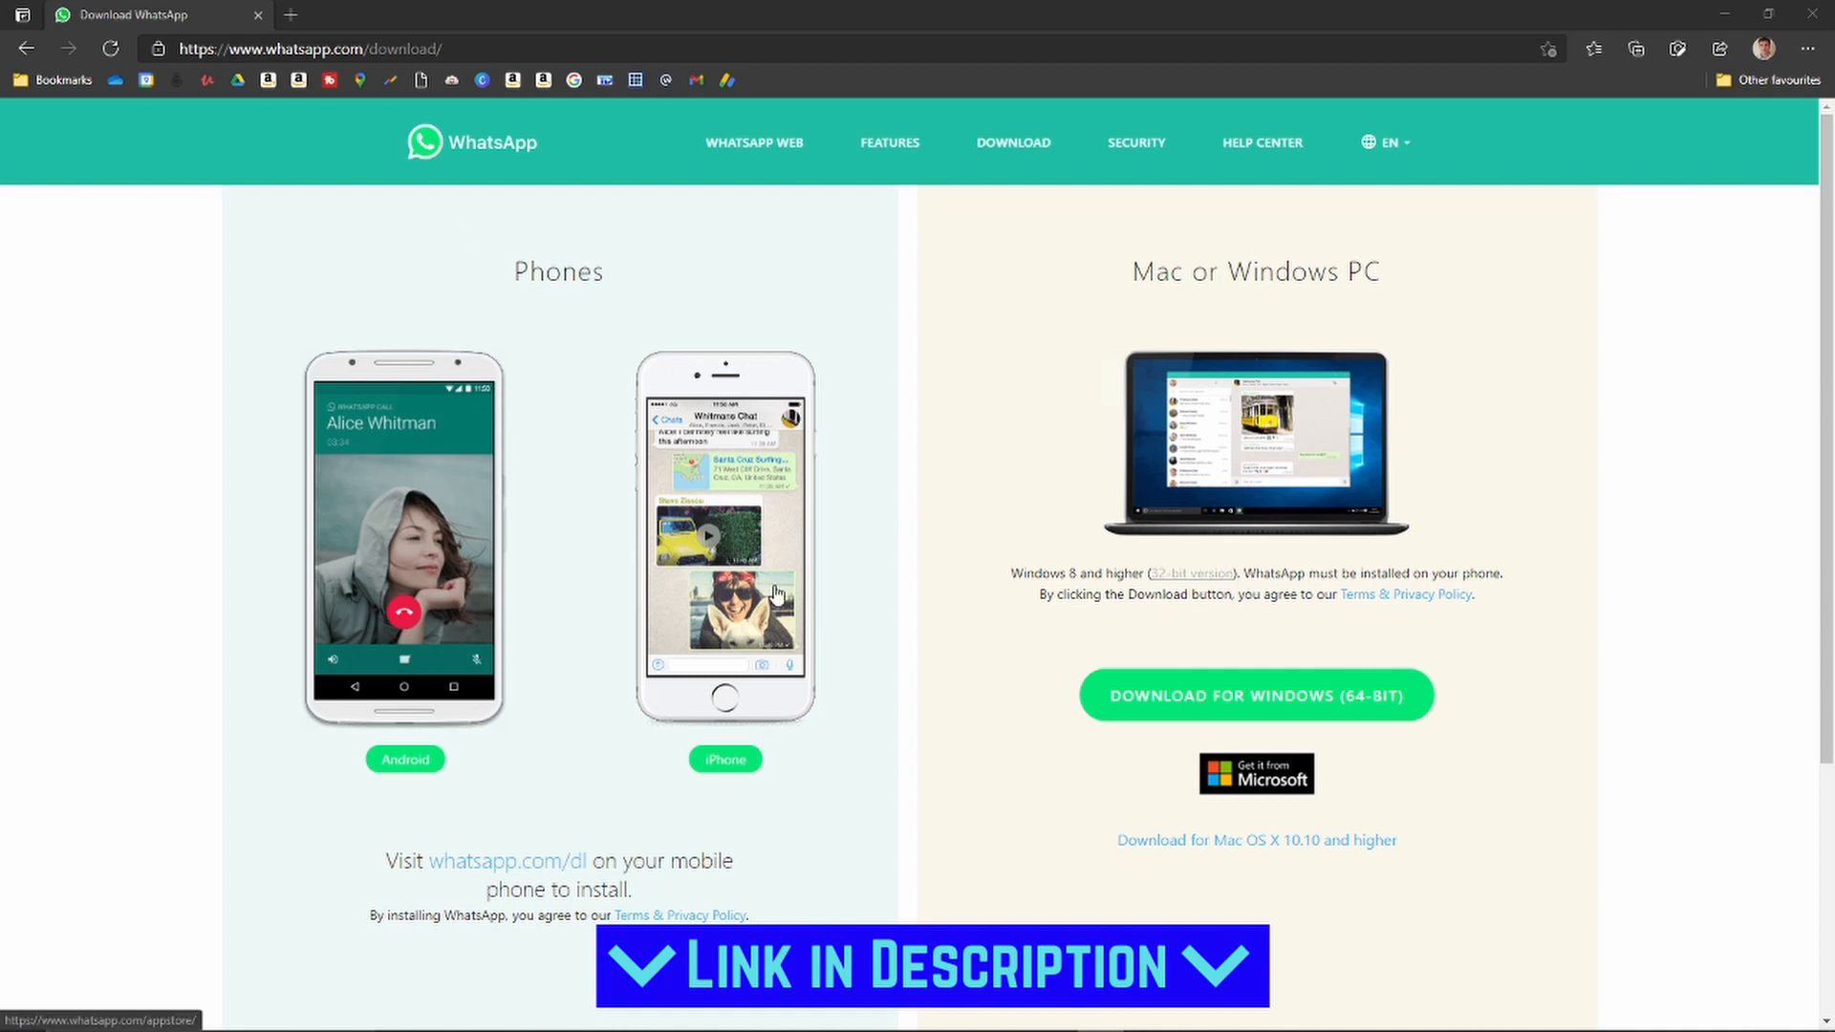
pyautogui.moveTo(945, 653)
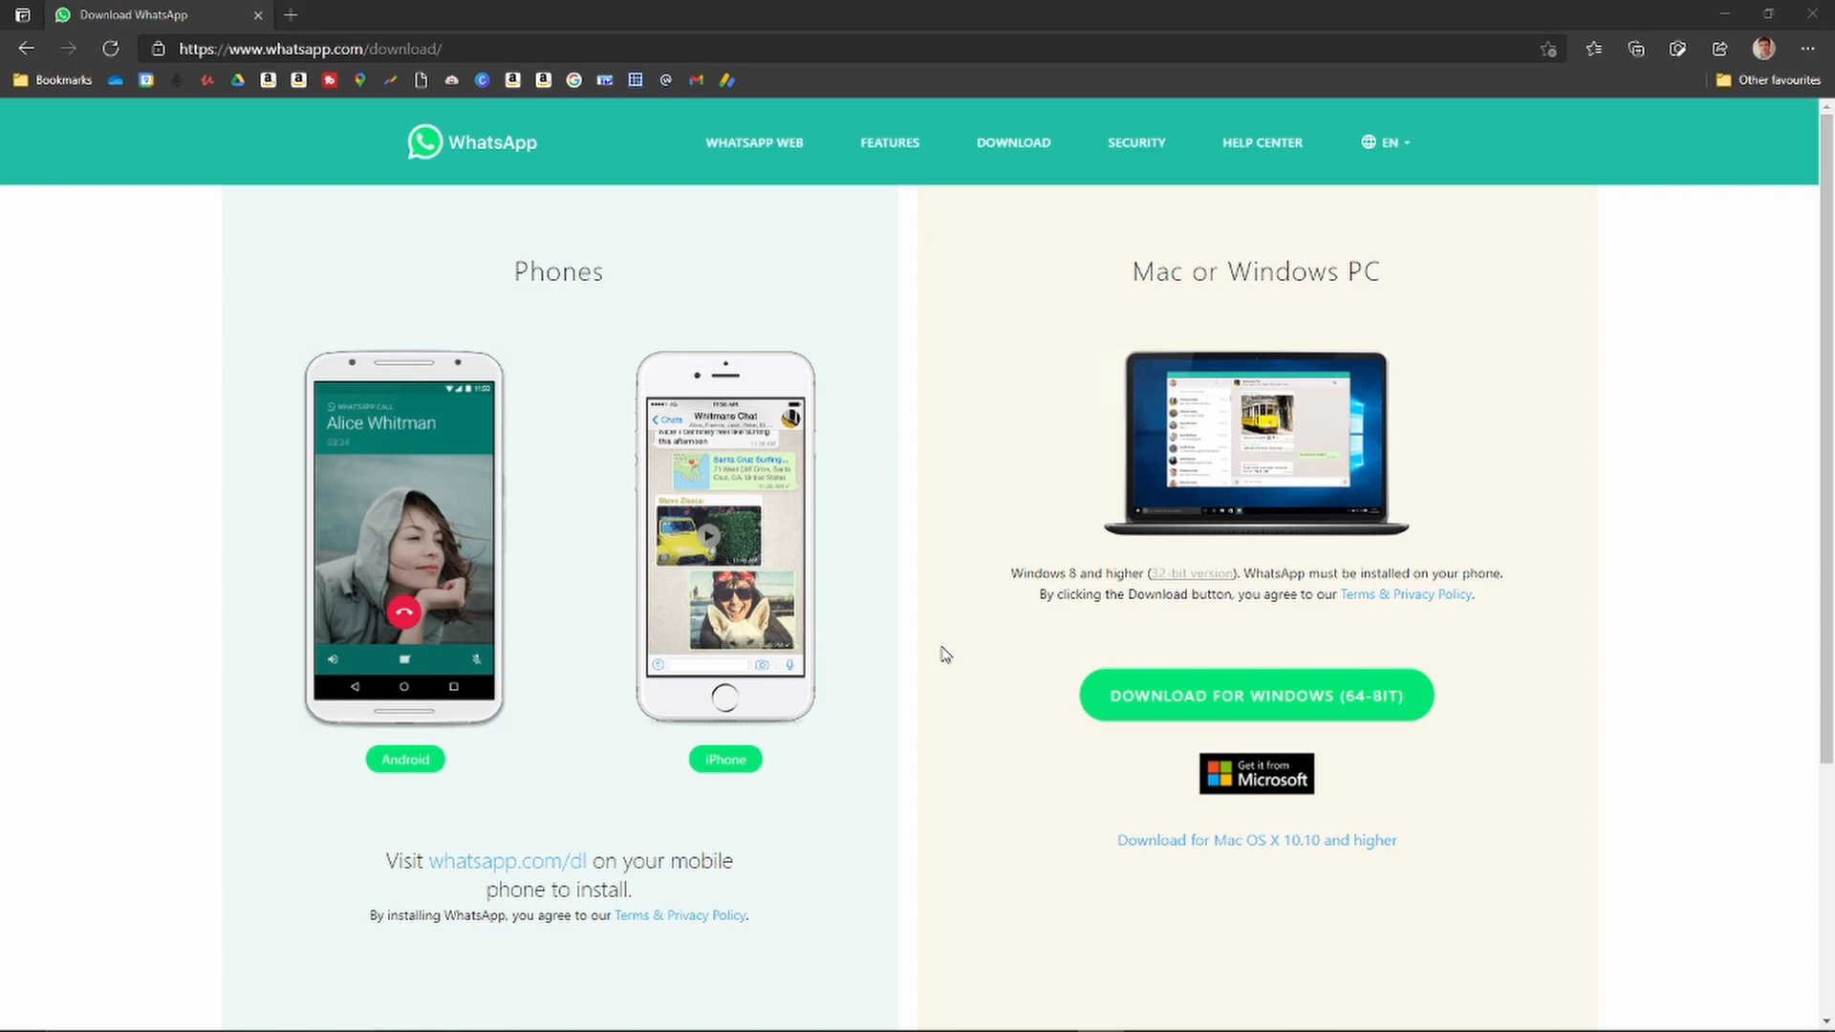
pyautogui.moveTo(1017, 688)
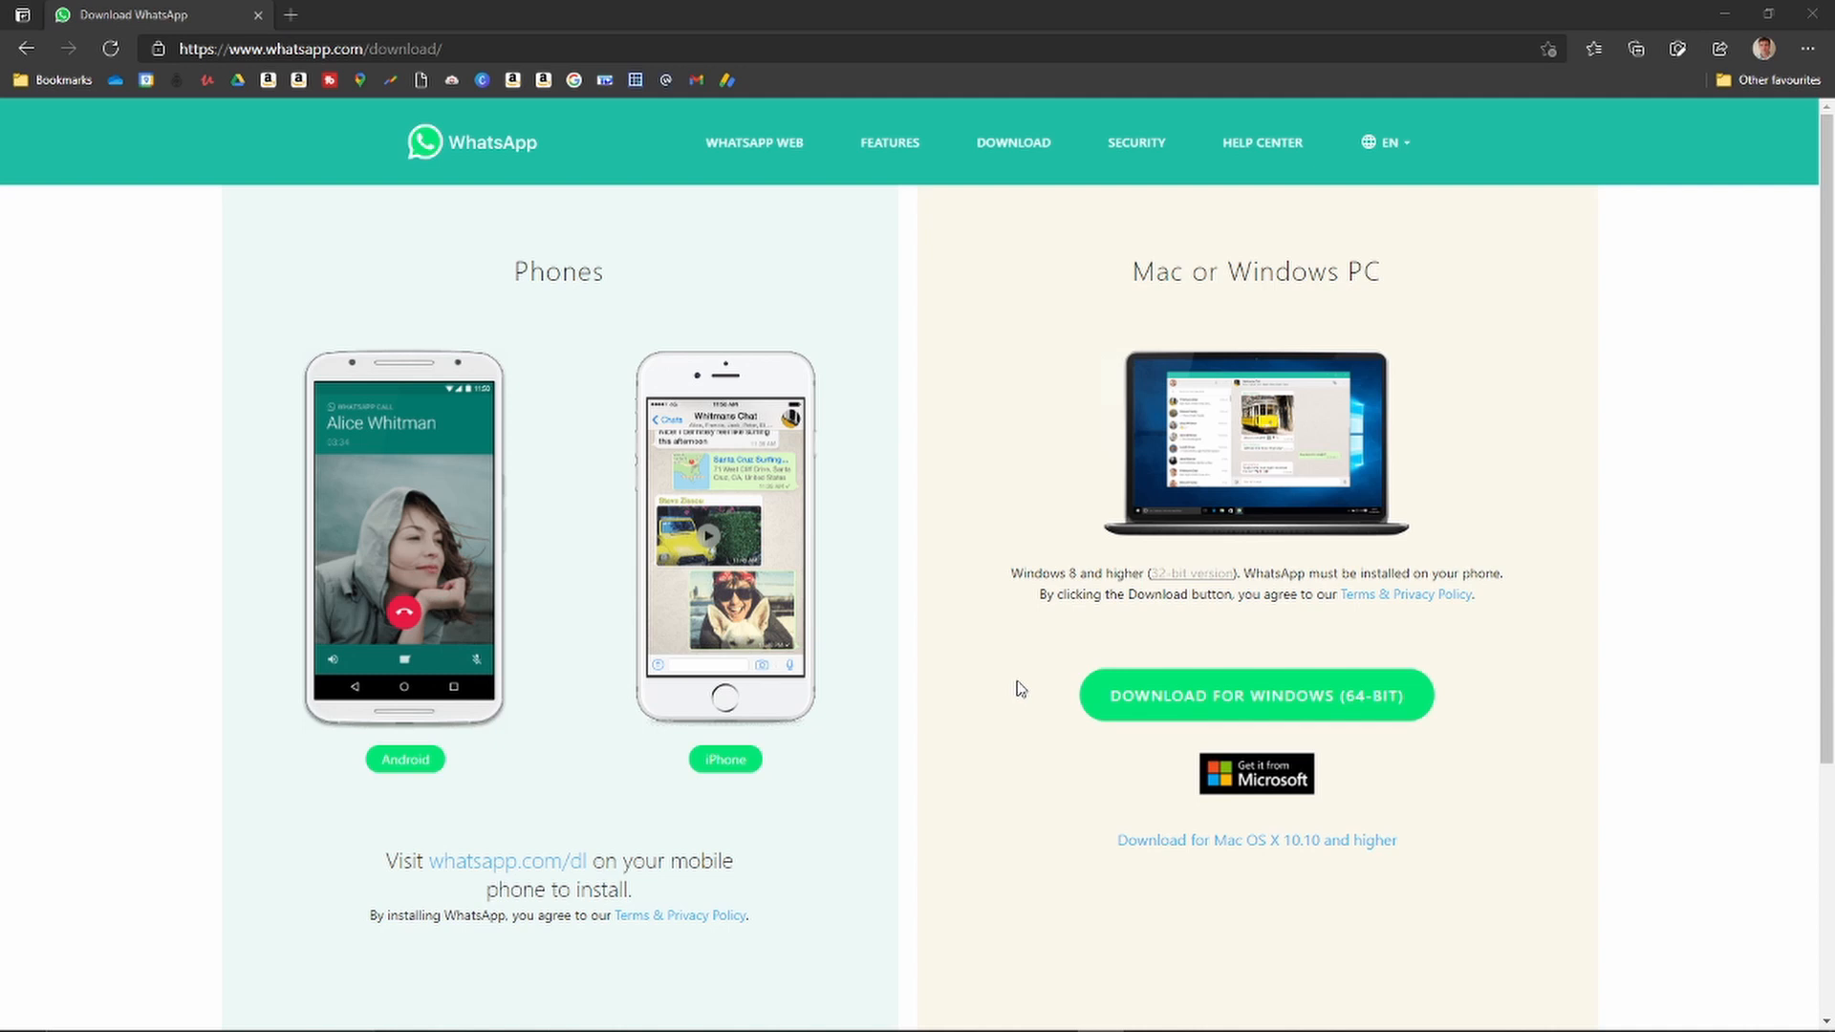
pyautogui.moveTo(1043, 681)
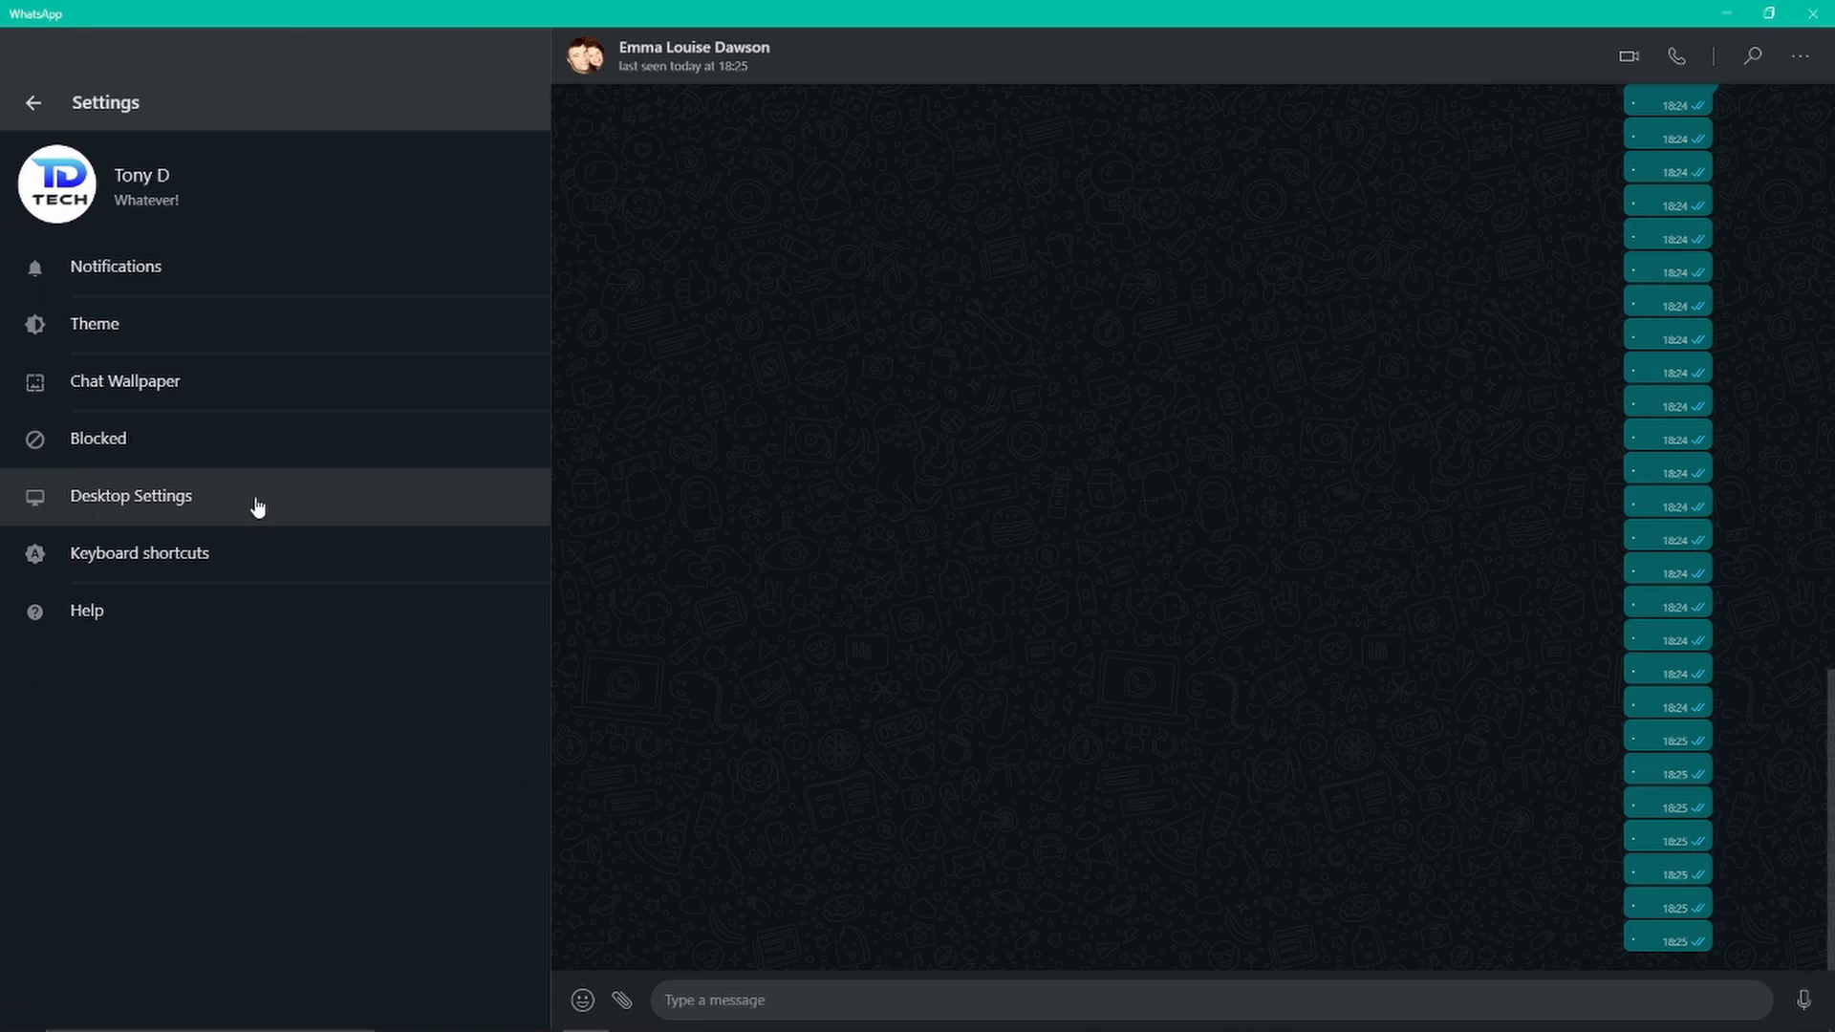
# Step: View the app version on the Help page, then back out of Settings to the chat list
pyautogui.click(87, 610)
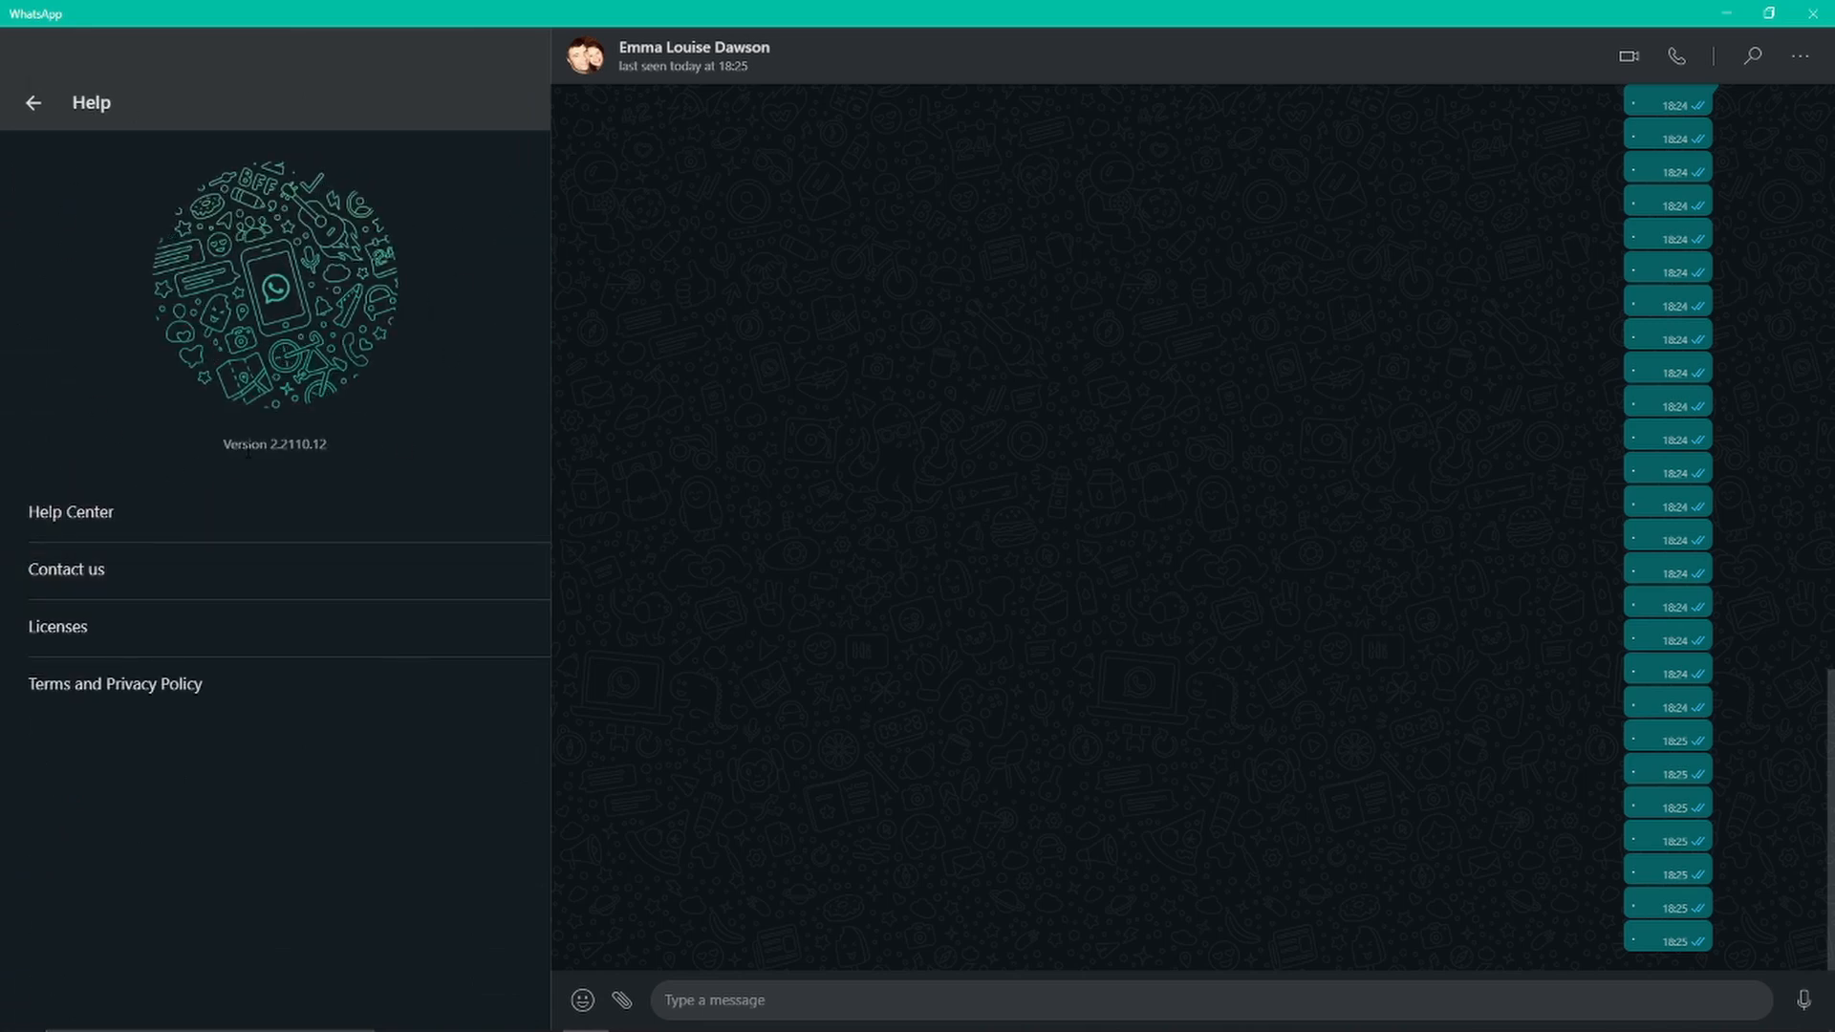
pyautogui.moveTo(306, 481)
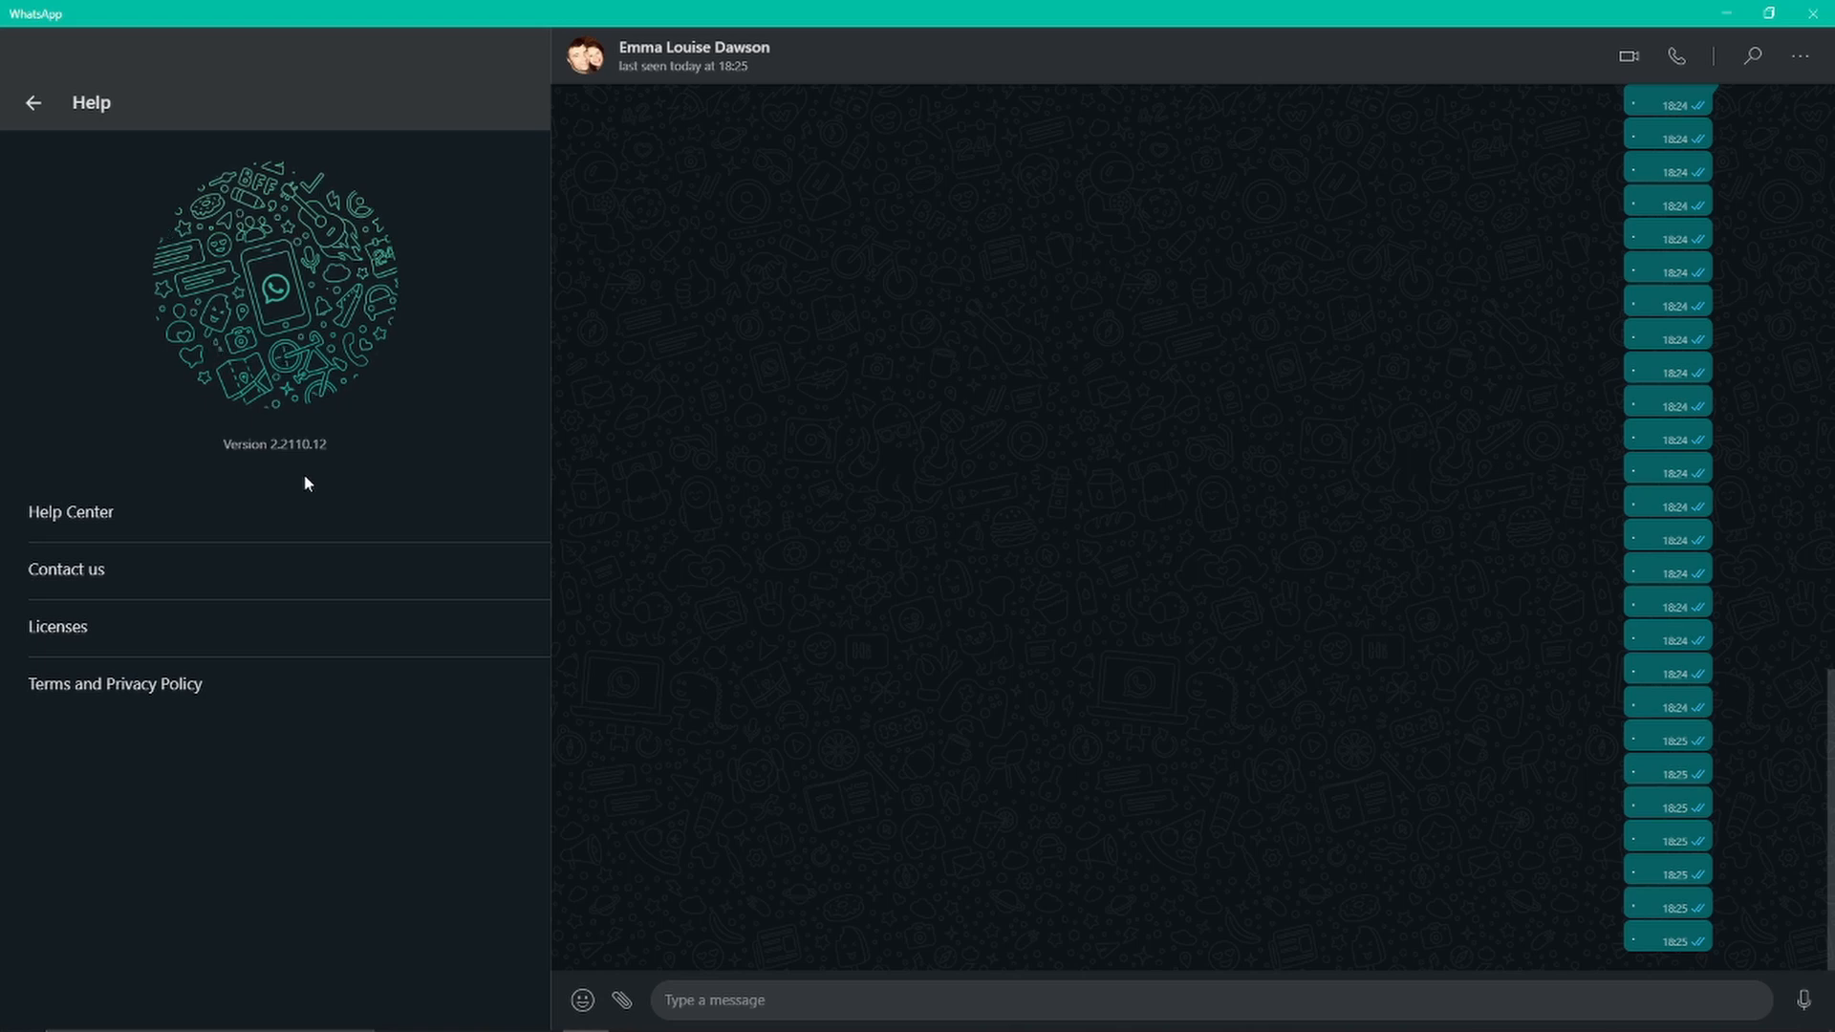
pyautogui.moveTo(304, 471)
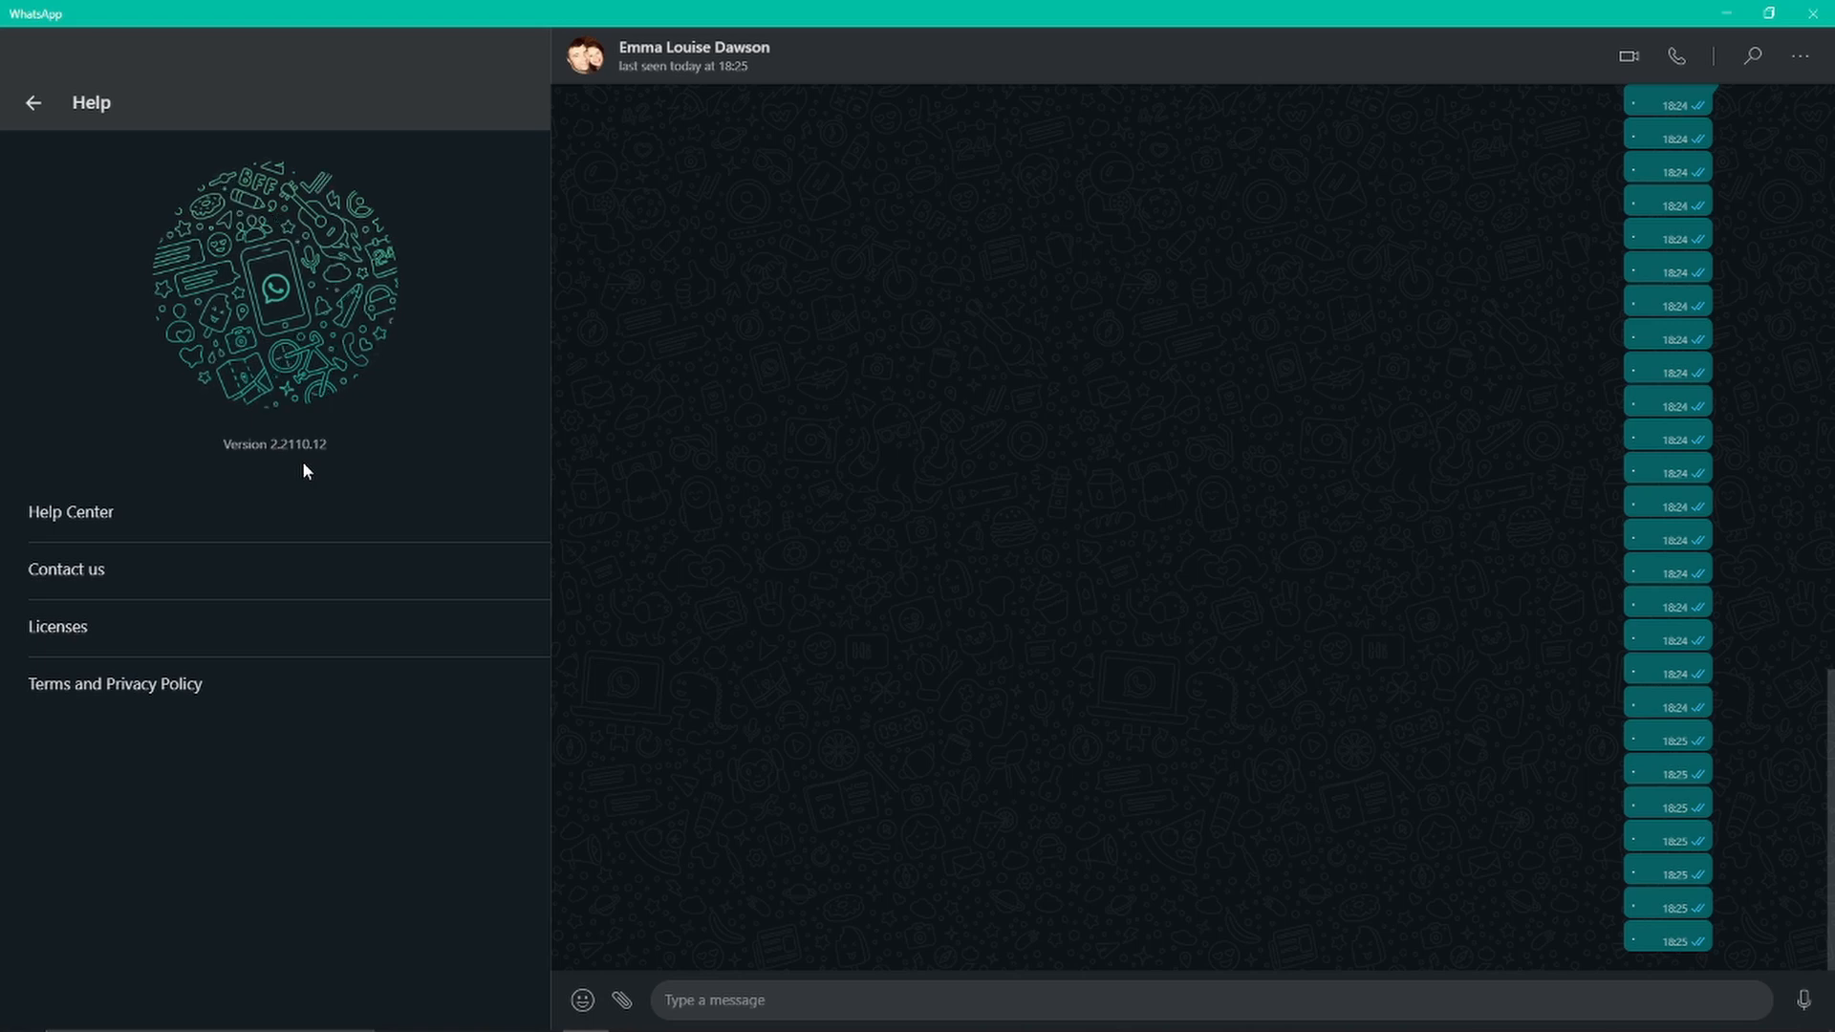
pyautogui.moveTo(276, 356)
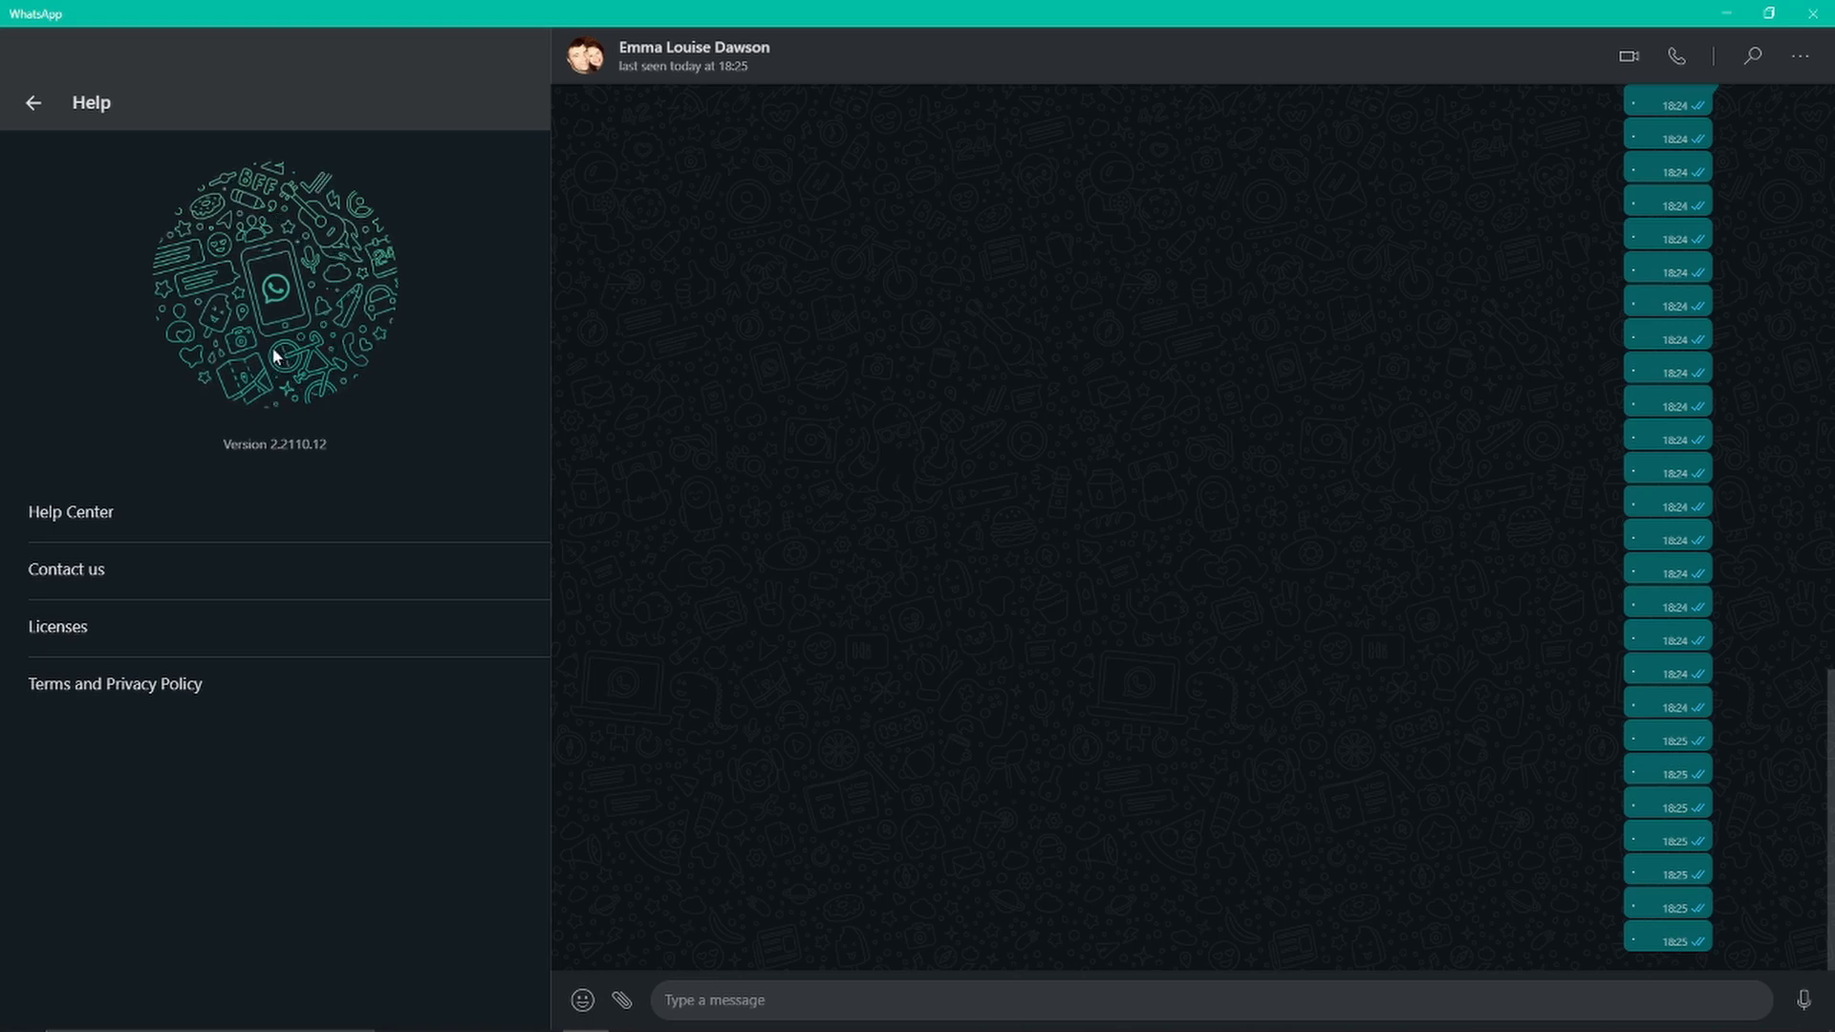
pyautogui.click(33, 103)
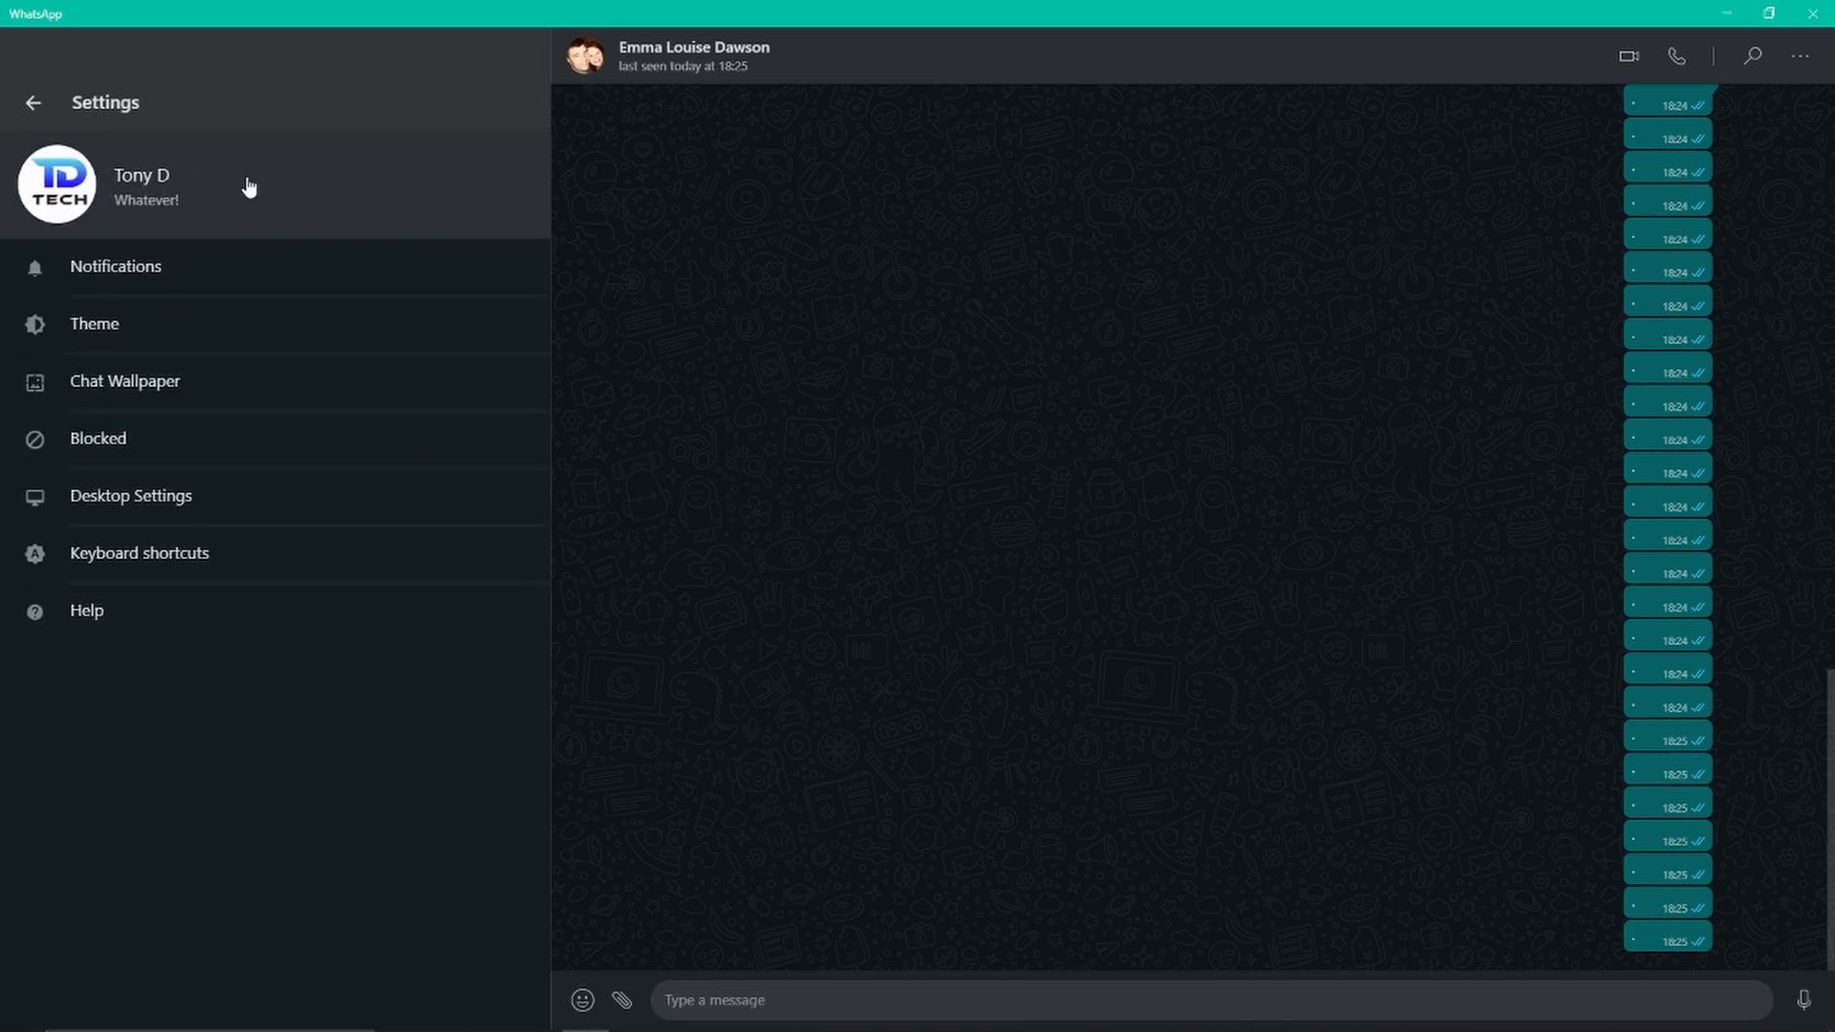
pyautogui.moveTo(246, 185)
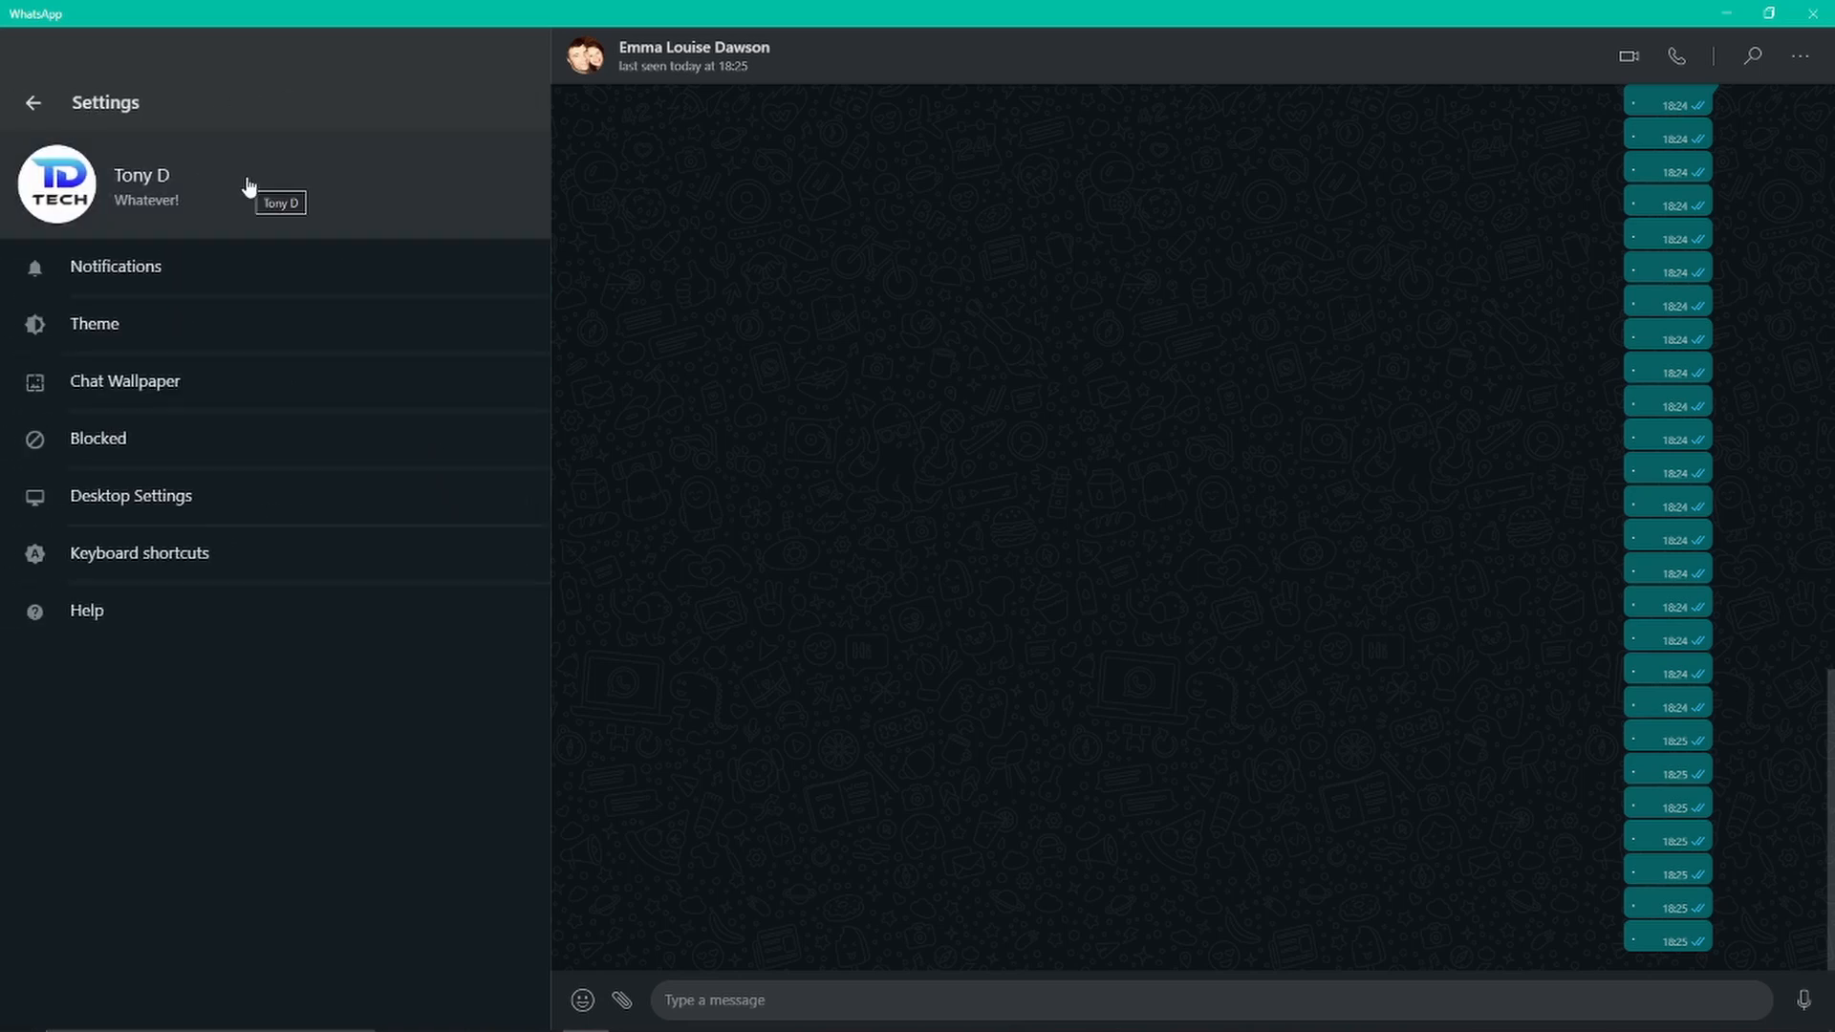
pyautogui.moveTo(32, 111)
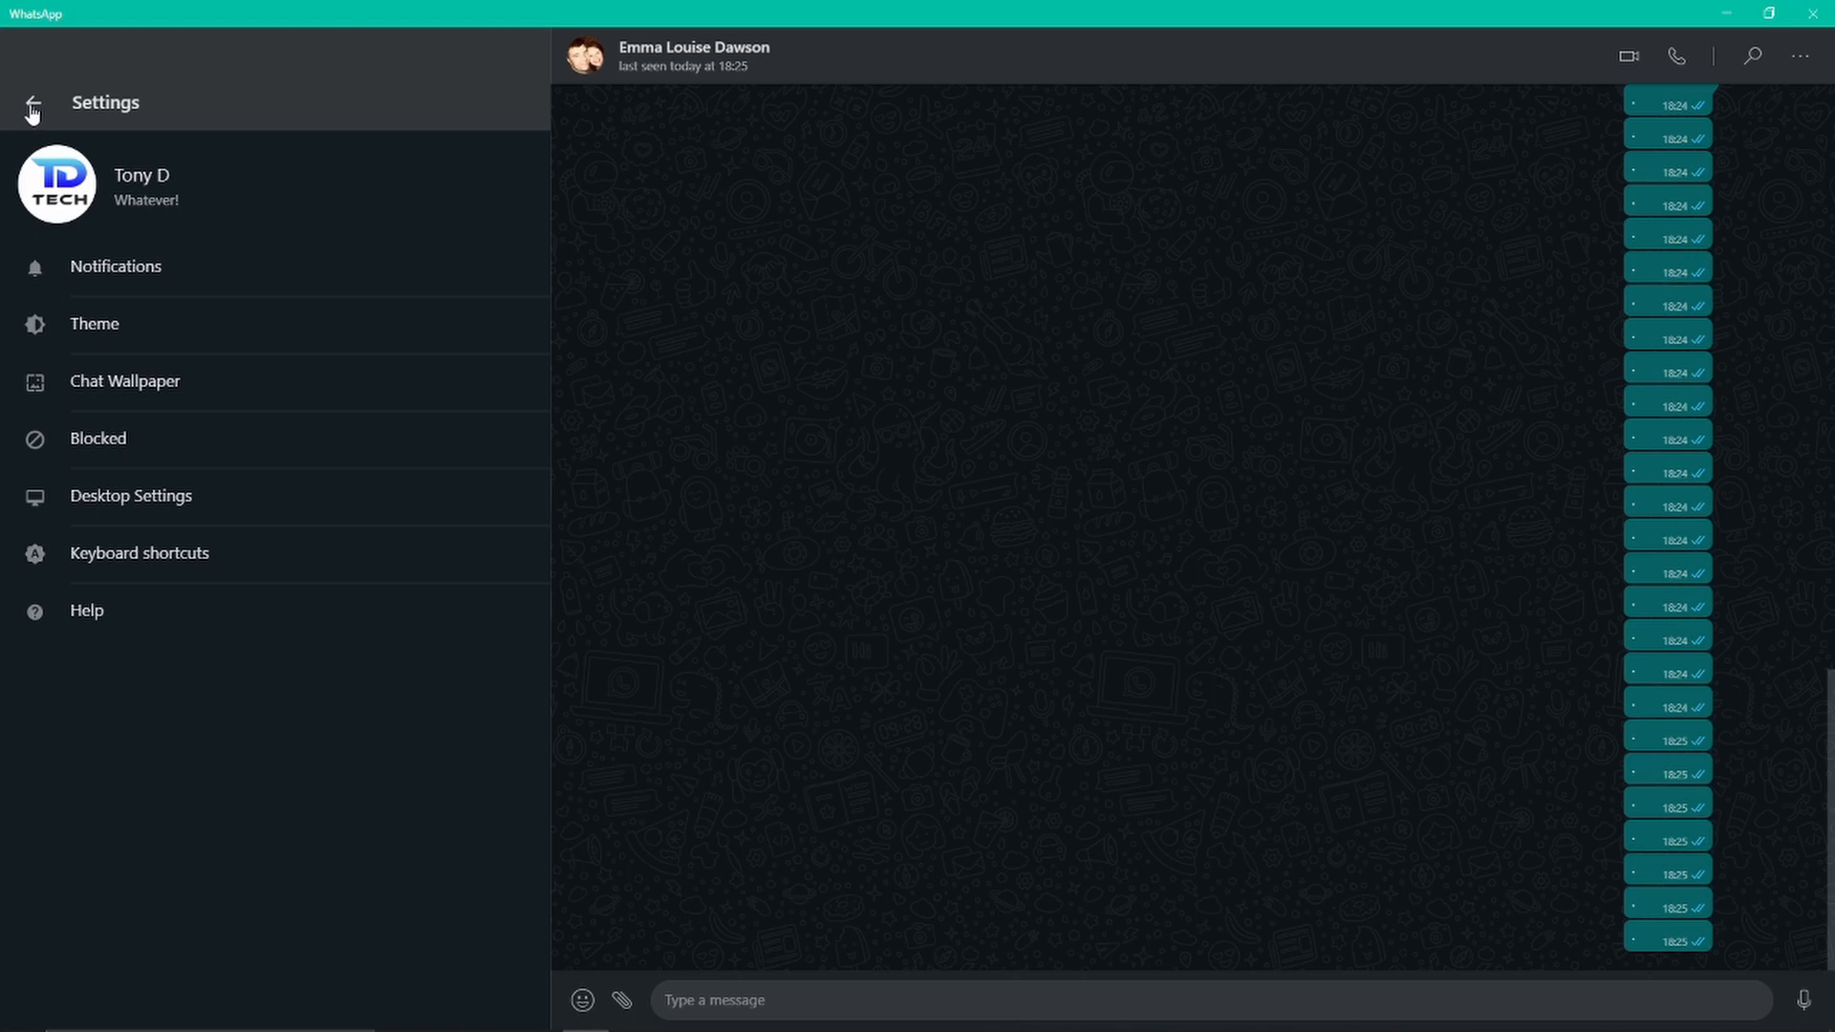
pyautogui.click(32, 105)
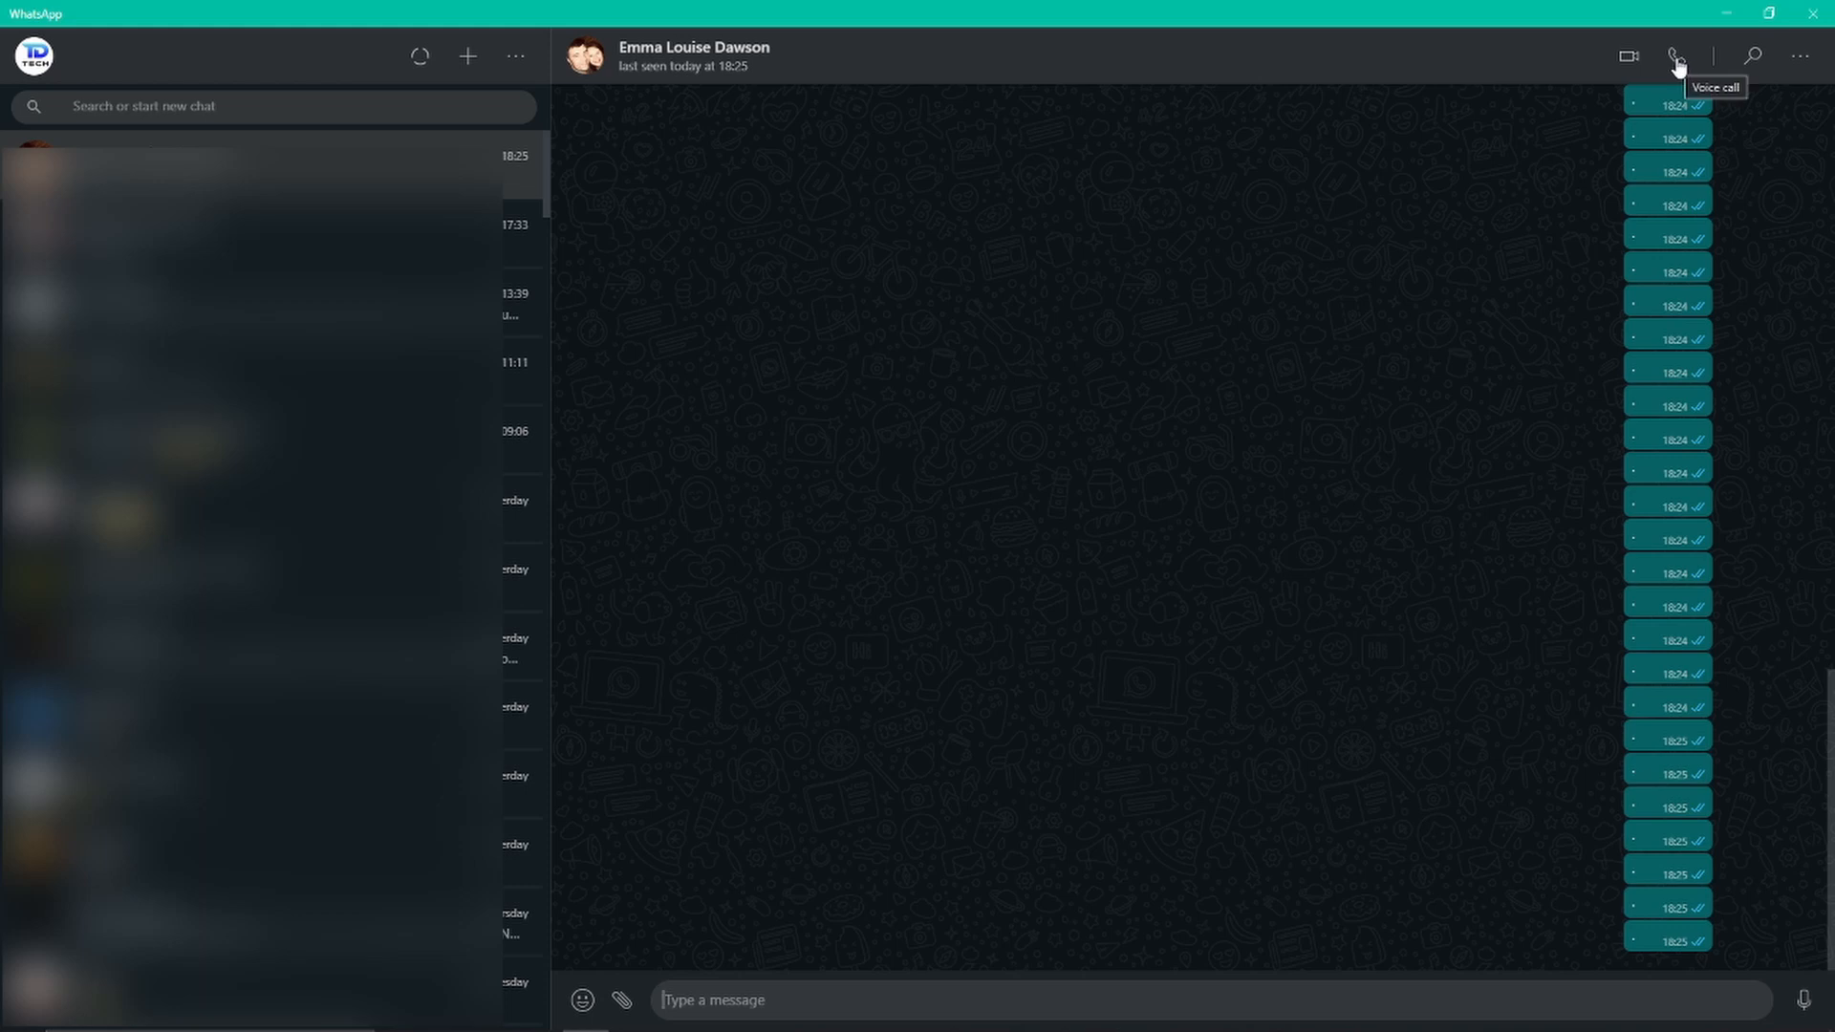
pyautogui.moveTo(1627, 56)
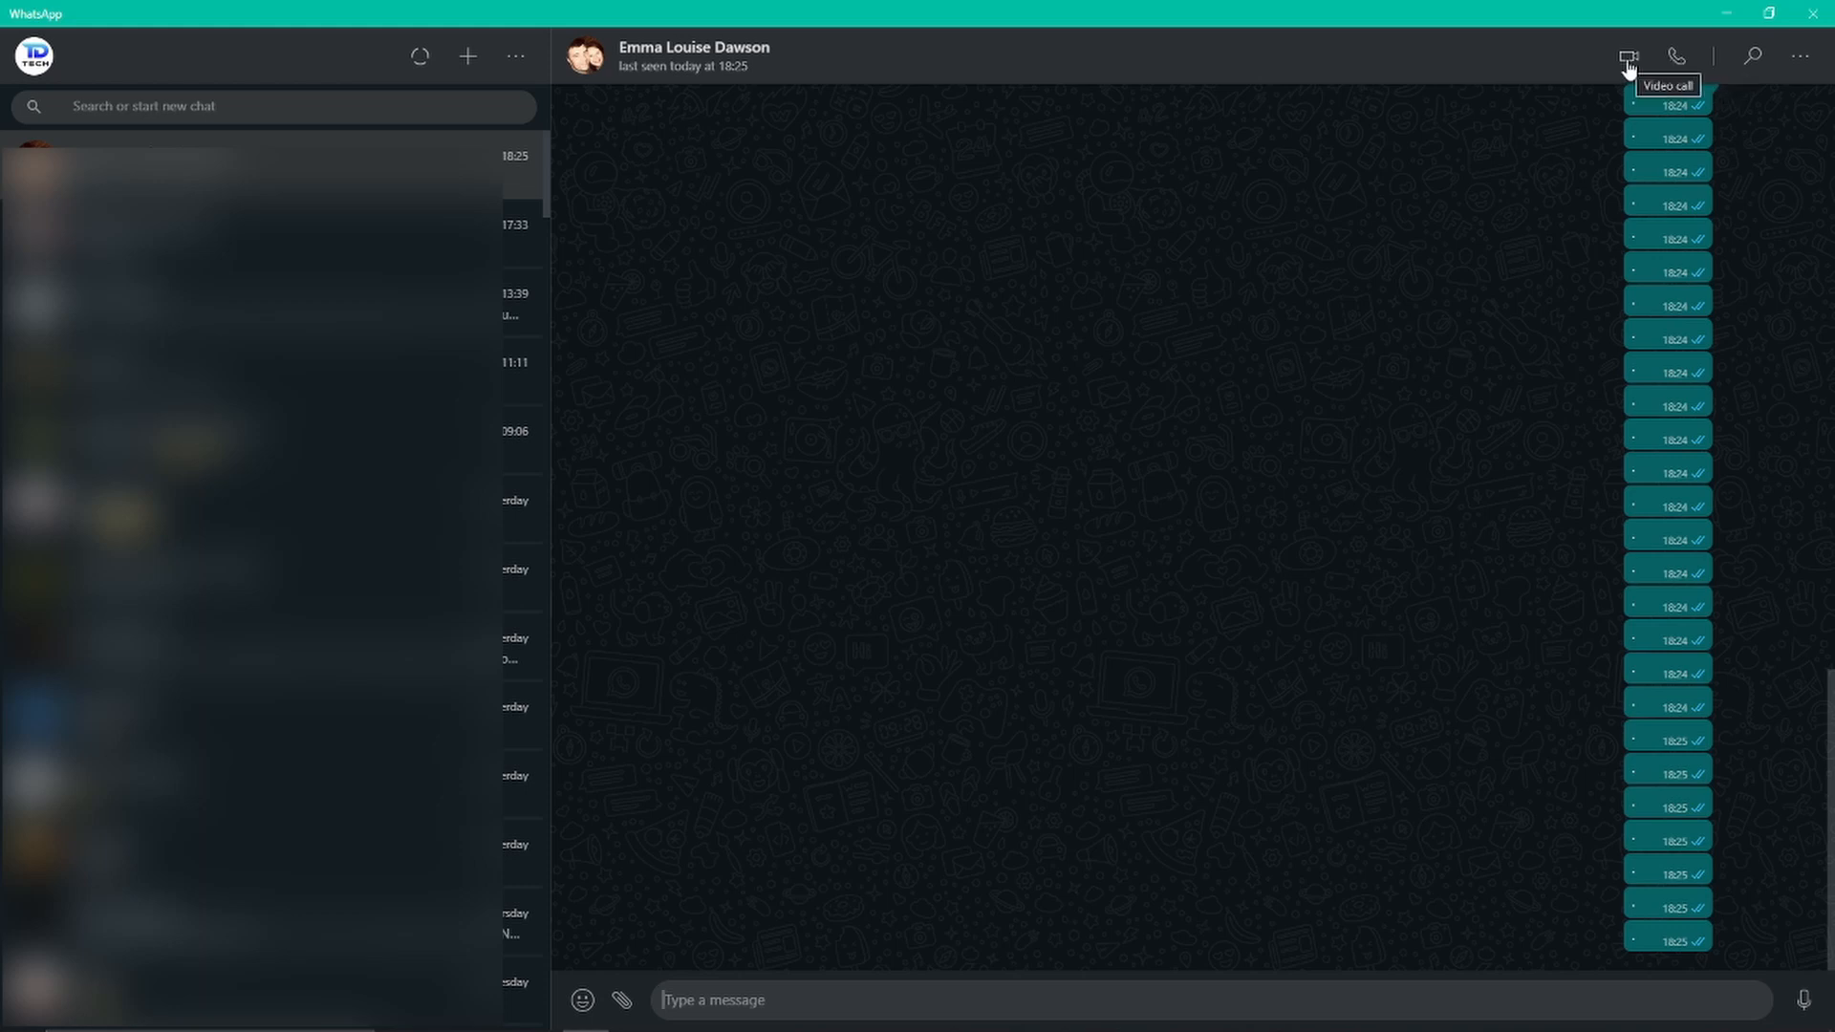
# Step: Start a video call to the contact in the open conversation
pyautogui.click(1625, 55)
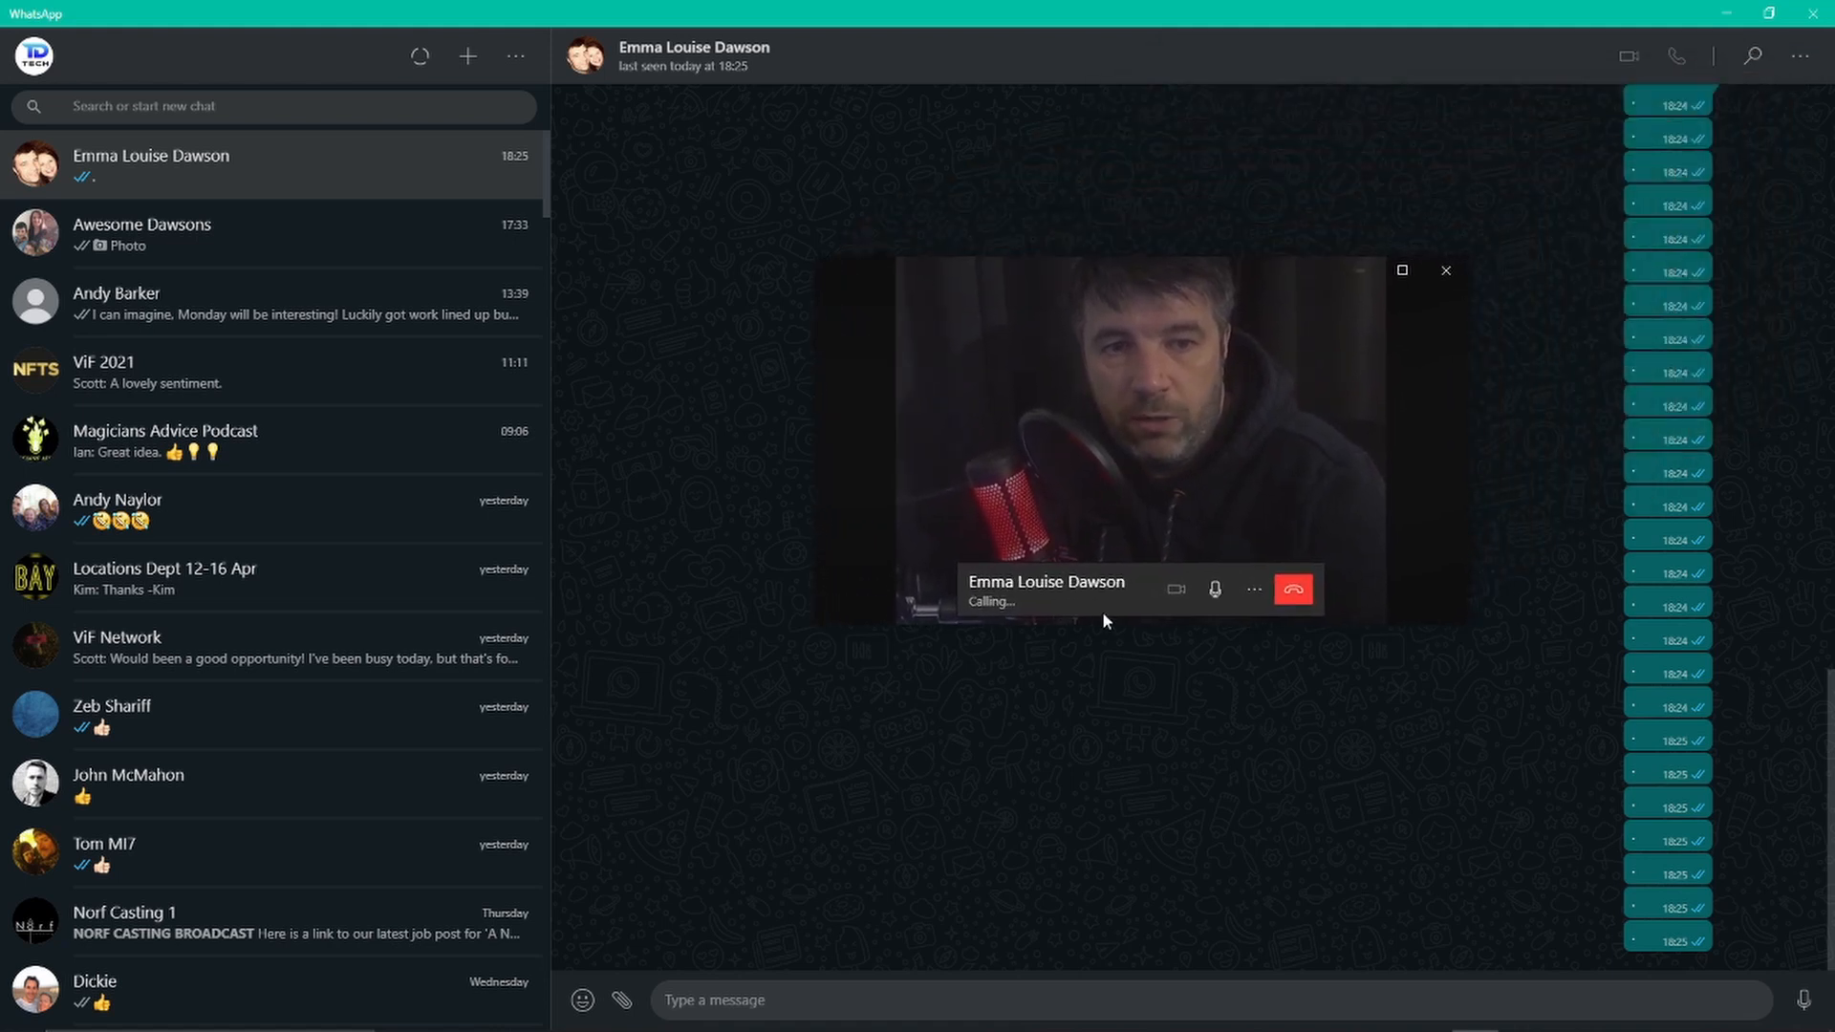
pyautogui.moveTo(1114, 659)
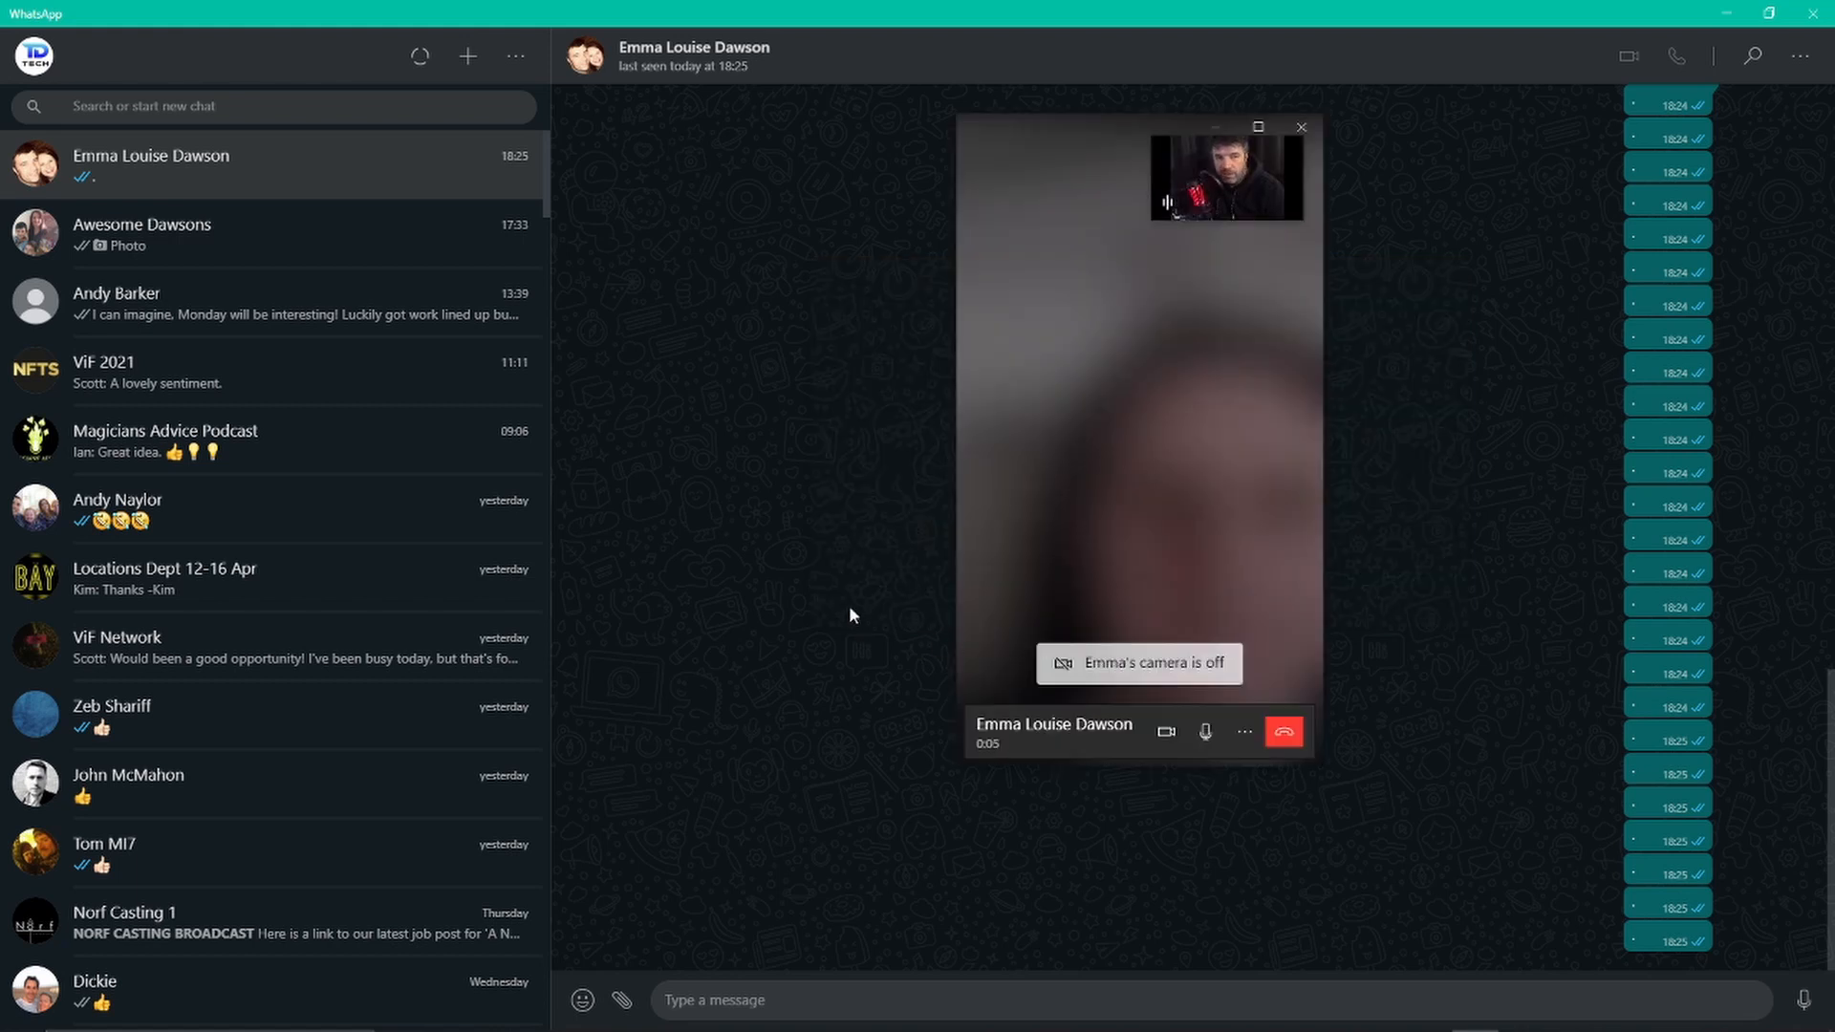
pyautogui.moveTo(871, 568)
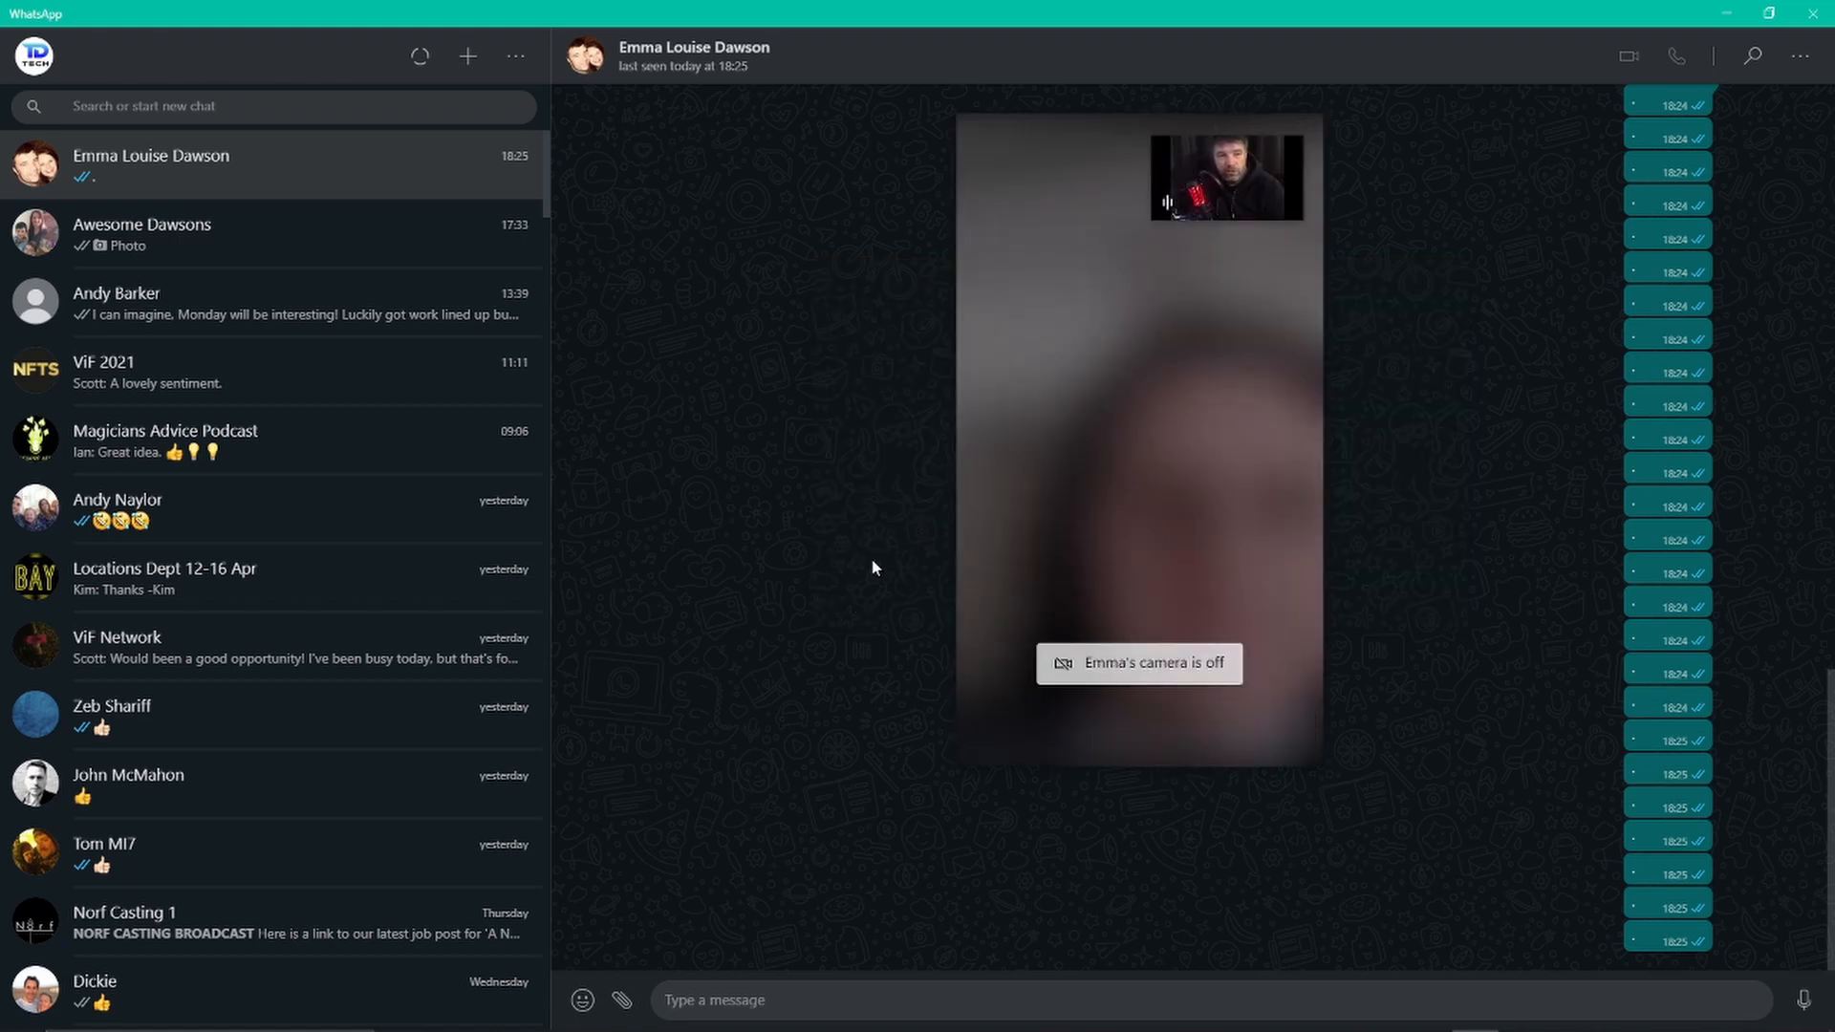